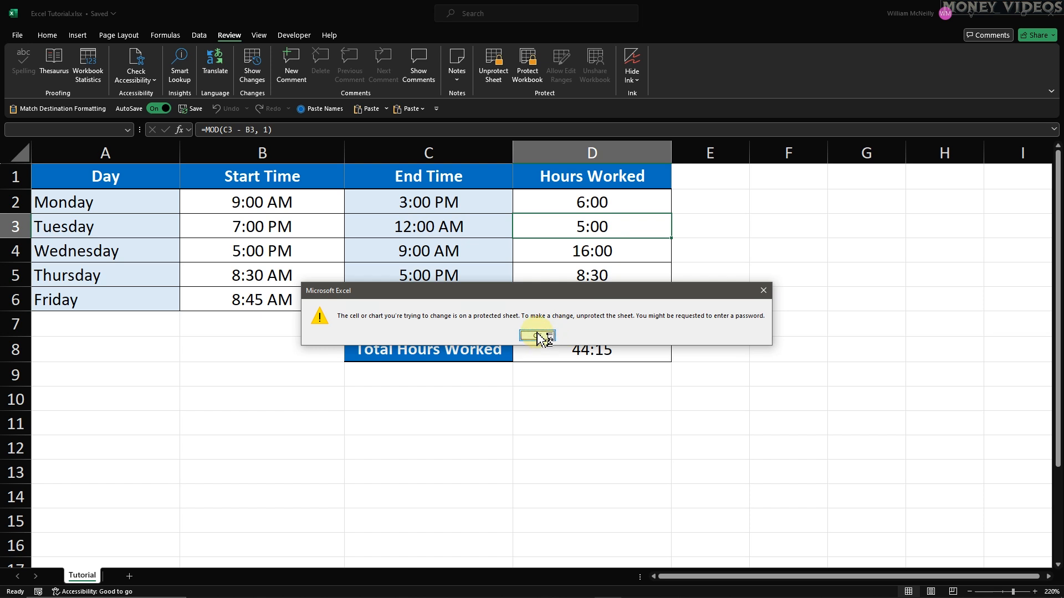
- Acknowledge both protected-sheet warnings with OK
click(537, 335)
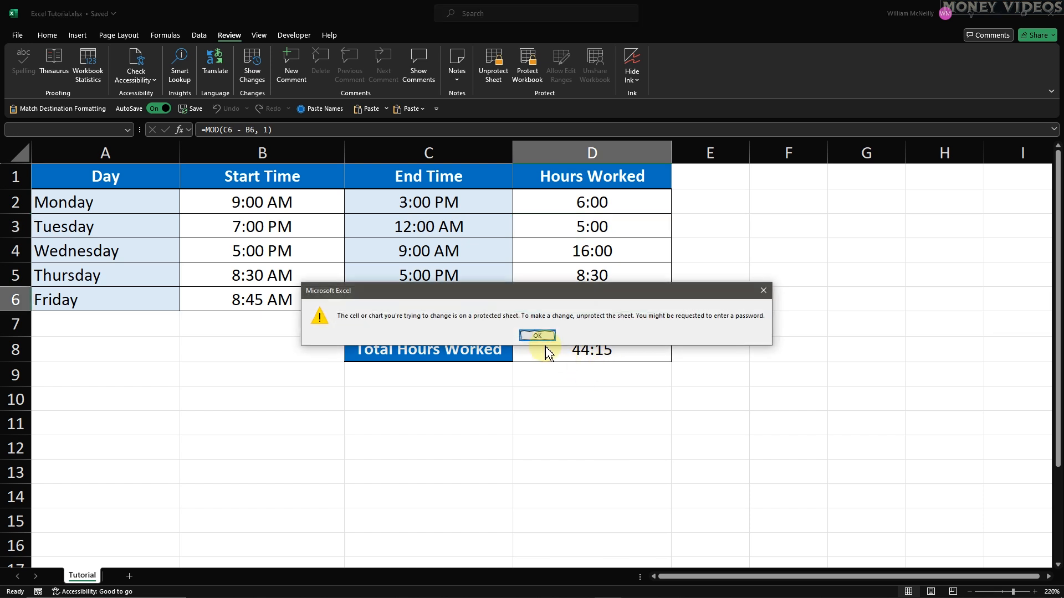
click(537, 335)
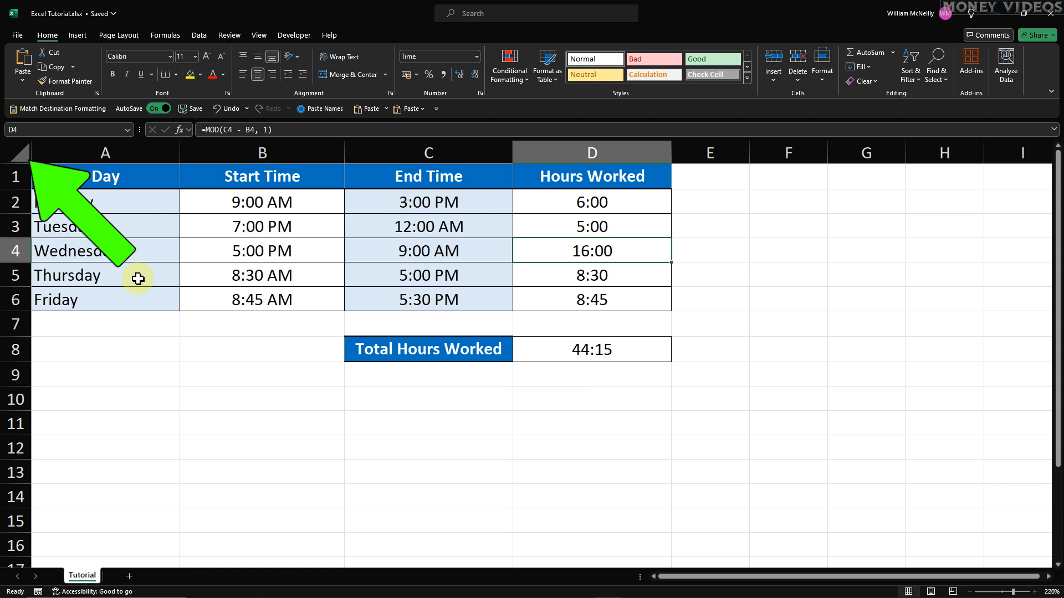
- Select all cells and clear their Locked setting via Format Cells > Protection
click(16, 153)
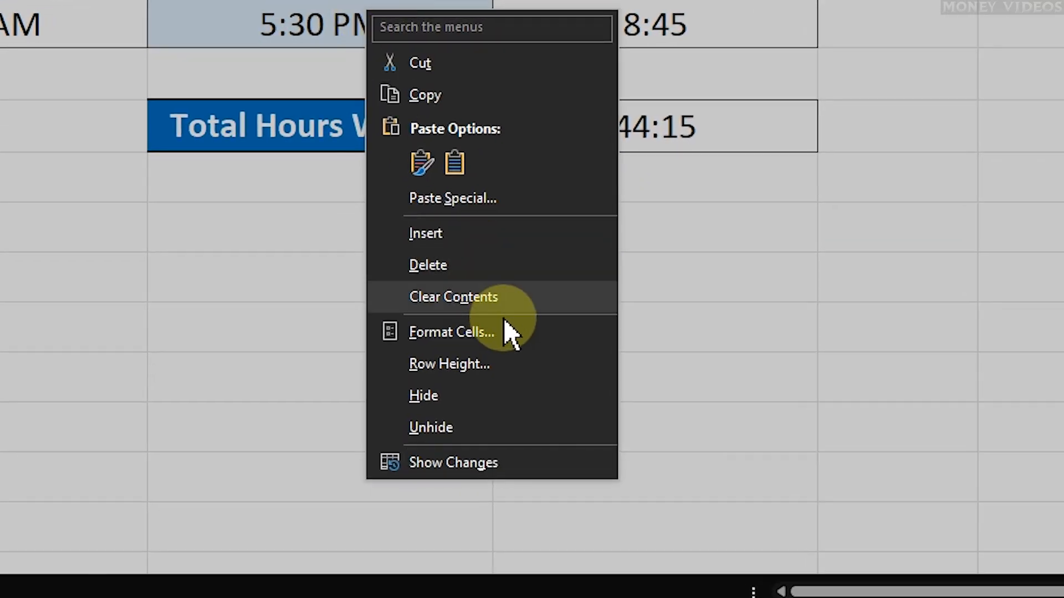
mouse_move(451, 331)
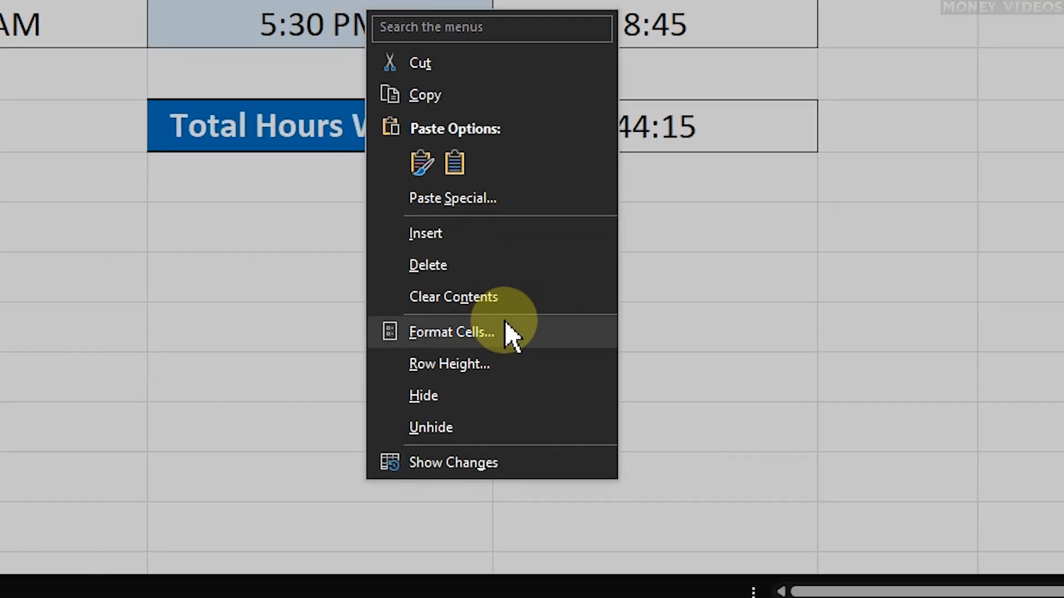
click(451, 332)
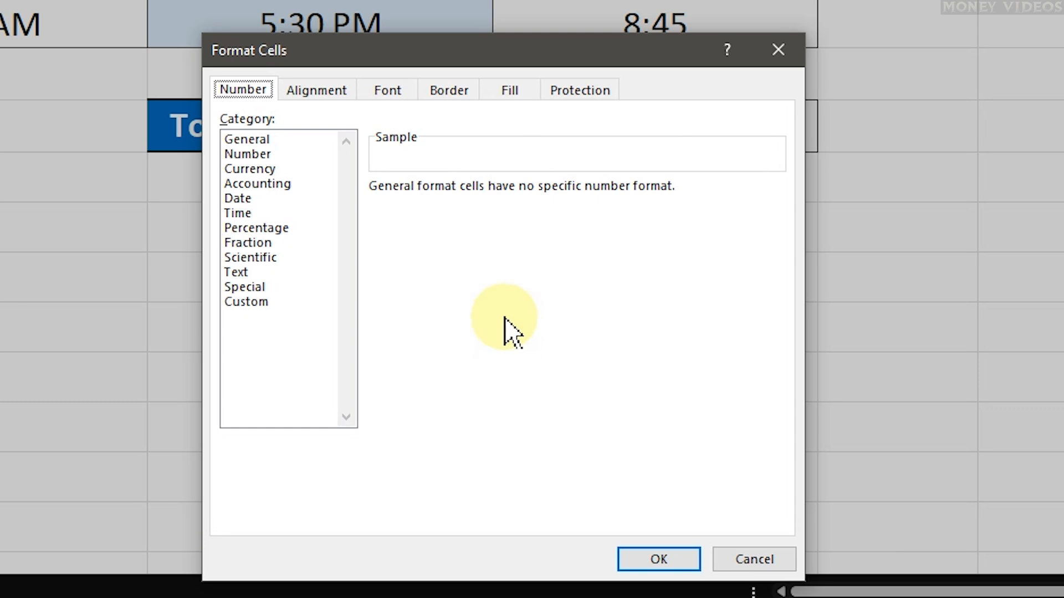
click(580, 89)
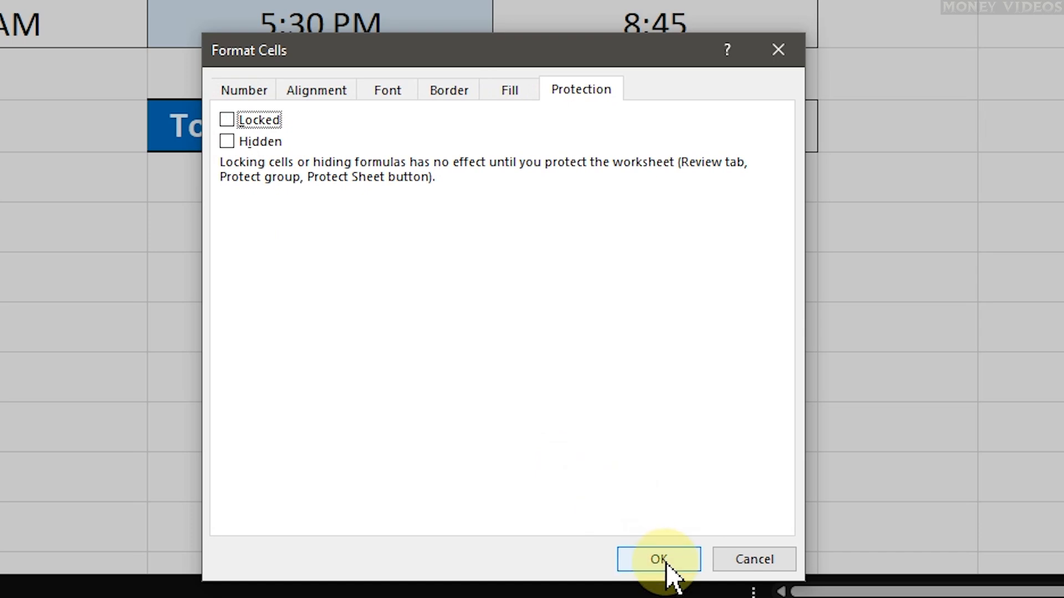
click(656, 559)
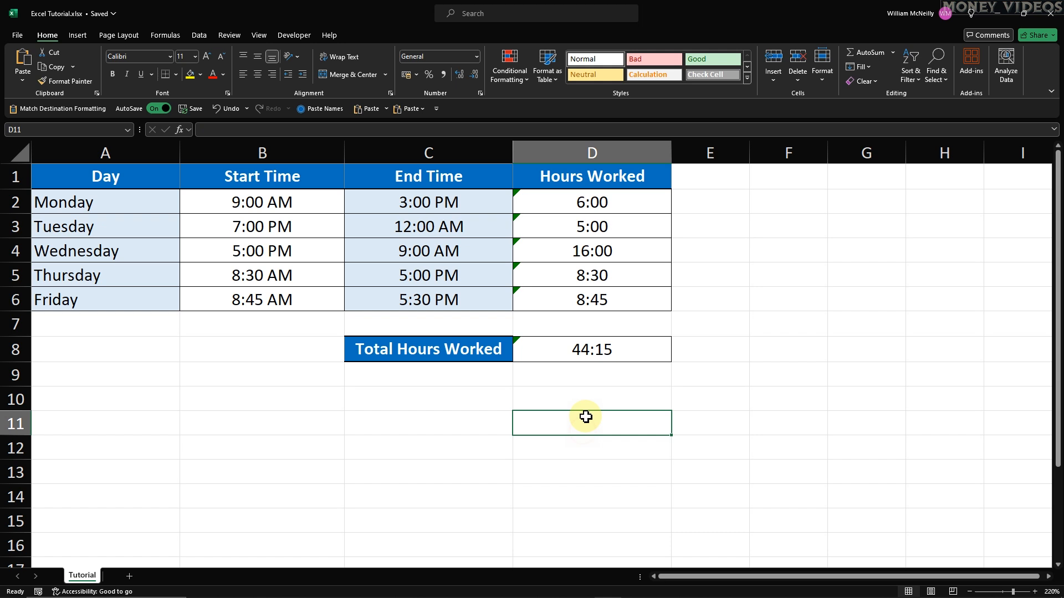
- Re-apply the Locked setting to the Hours Worked column D only
click(590, 152)
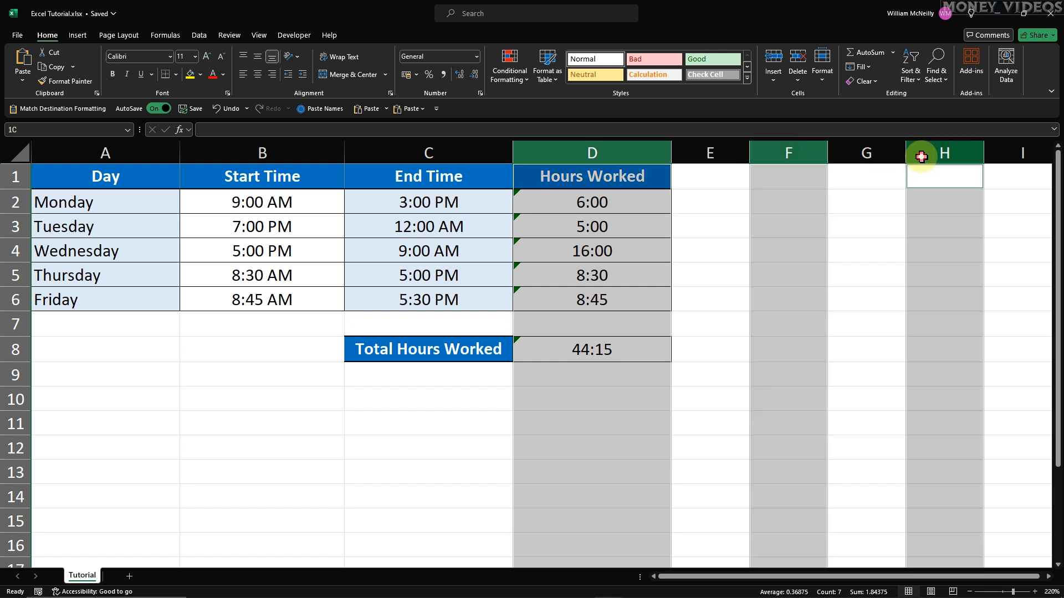
mouse_move(814, 176)
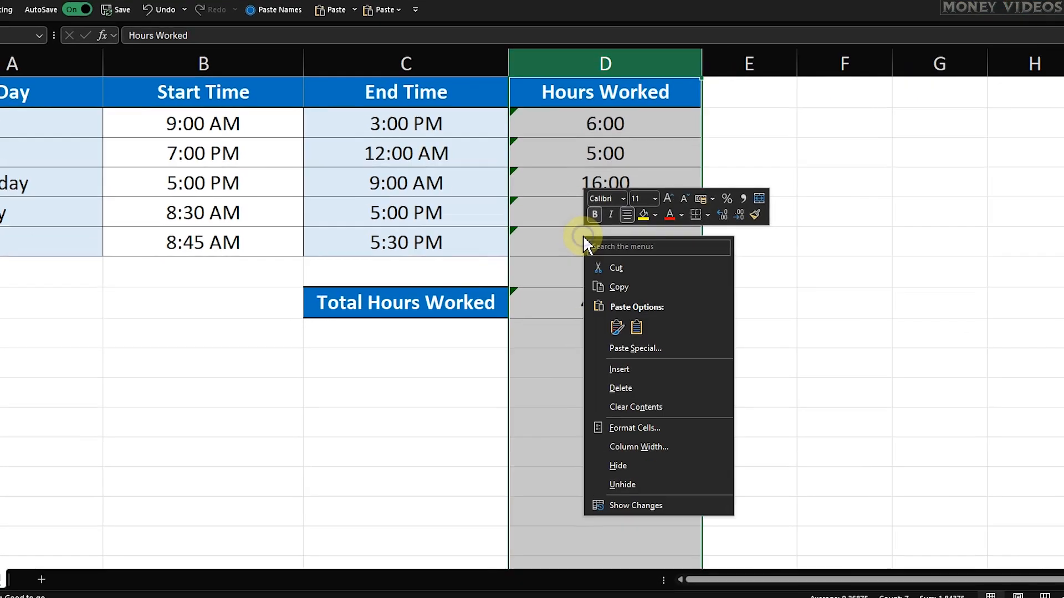
click(632, 428)
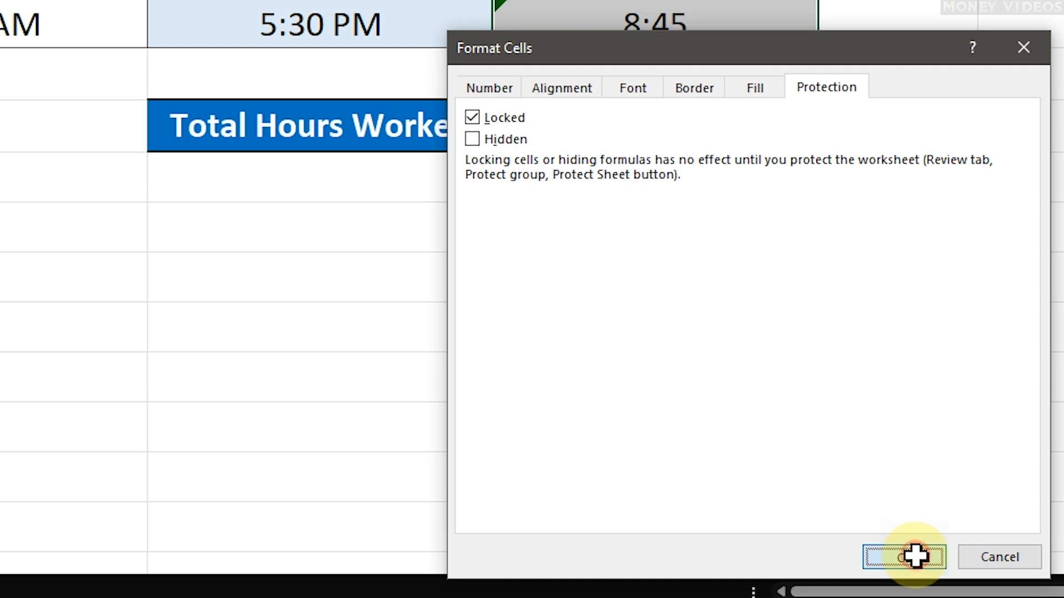
click(903, 557)
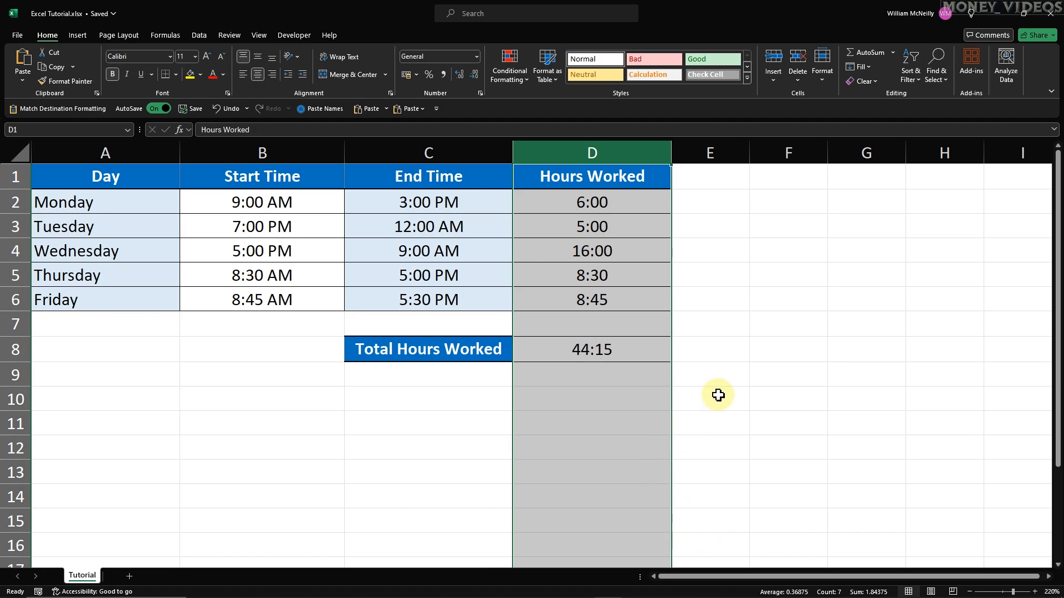
mouse_move(731, 384)
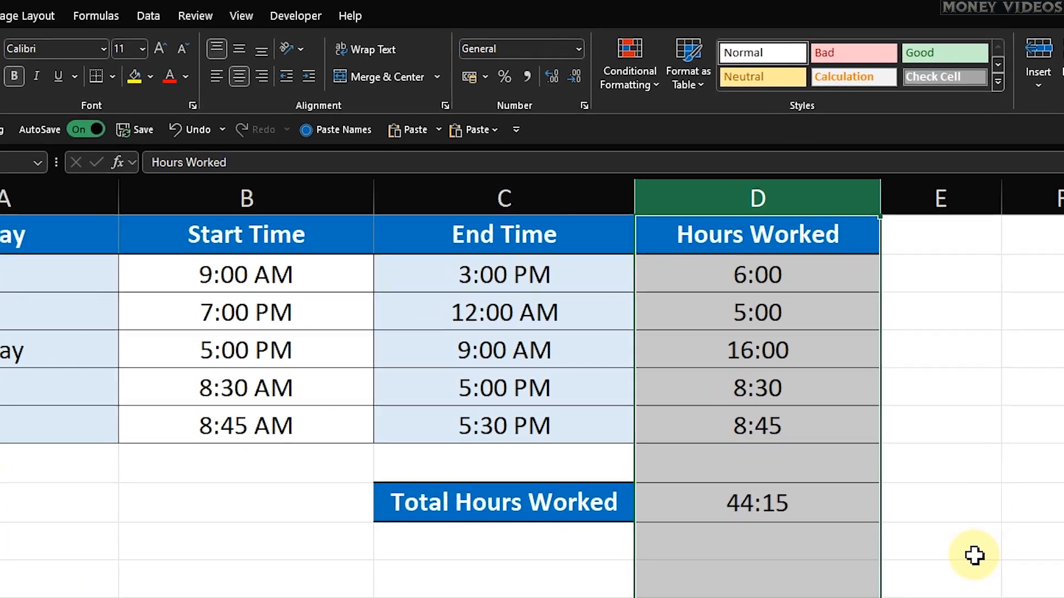
- Enable Protect Sheet from Review, entering and confirming the password
click(194, 15)
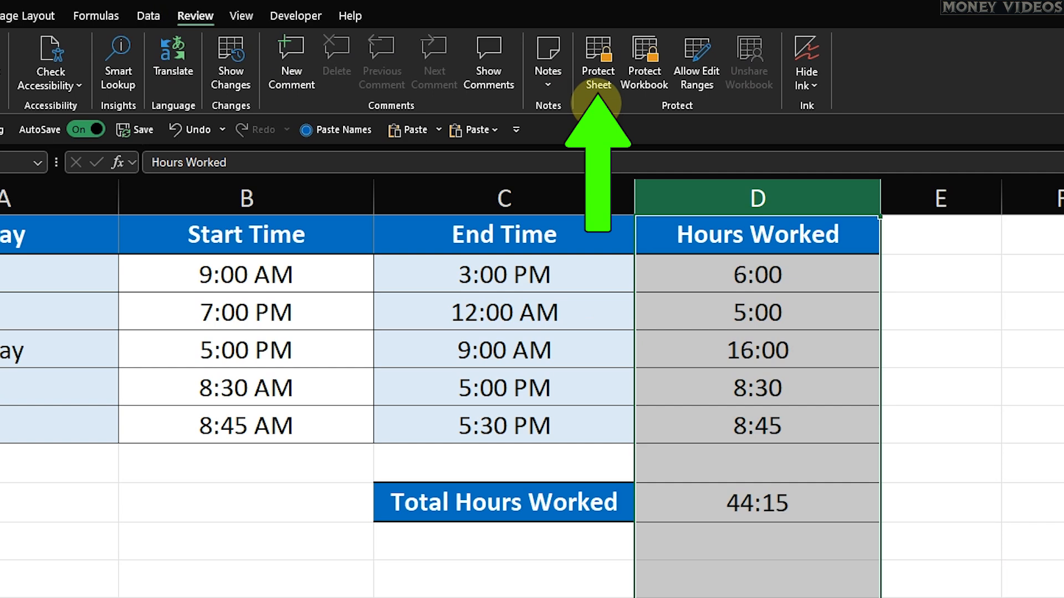
click(597, 61)
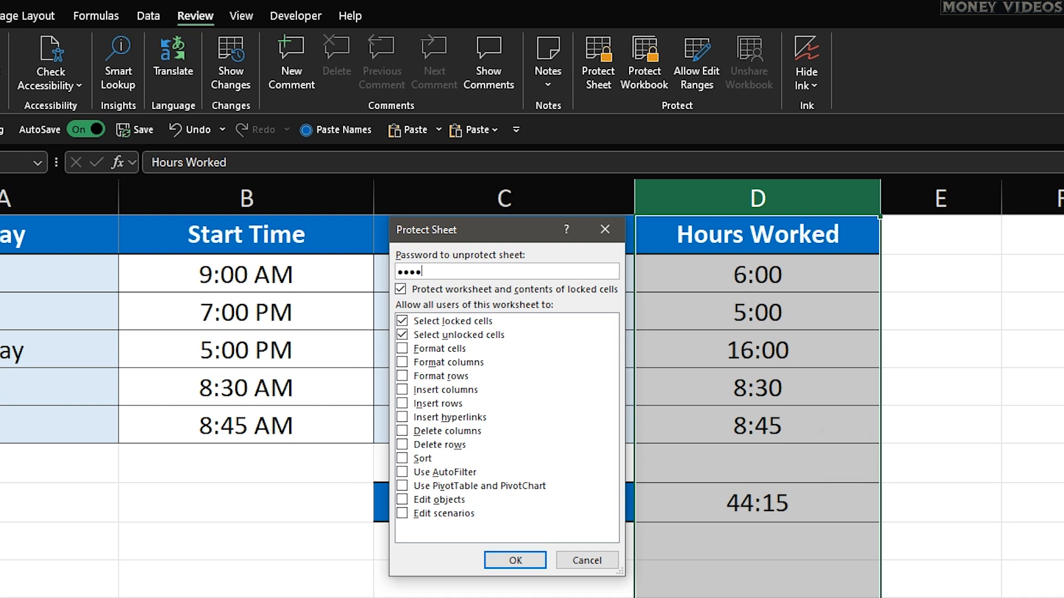
text(••••)
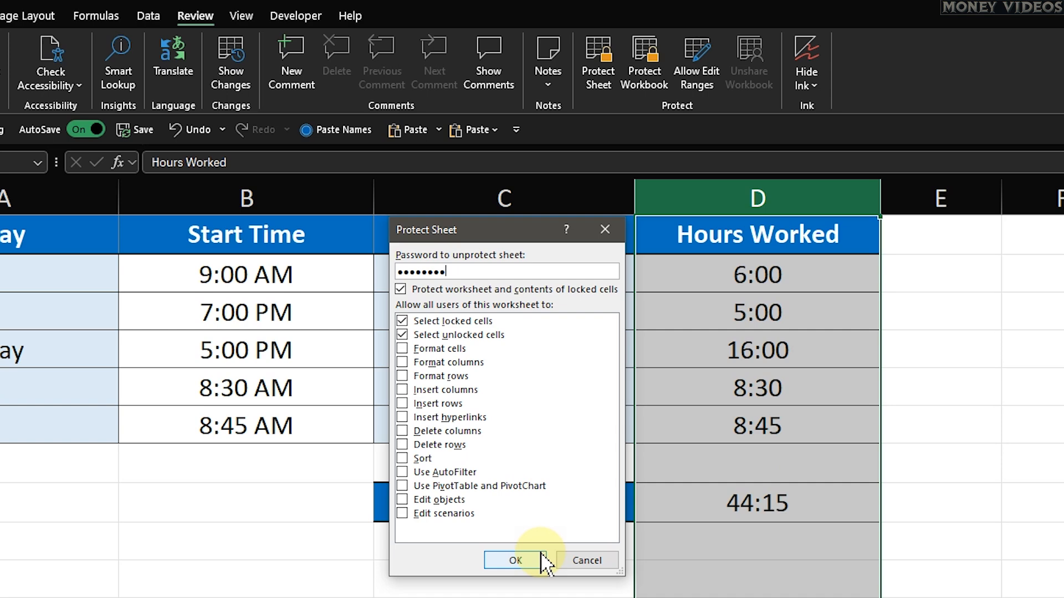
click(514, 560)
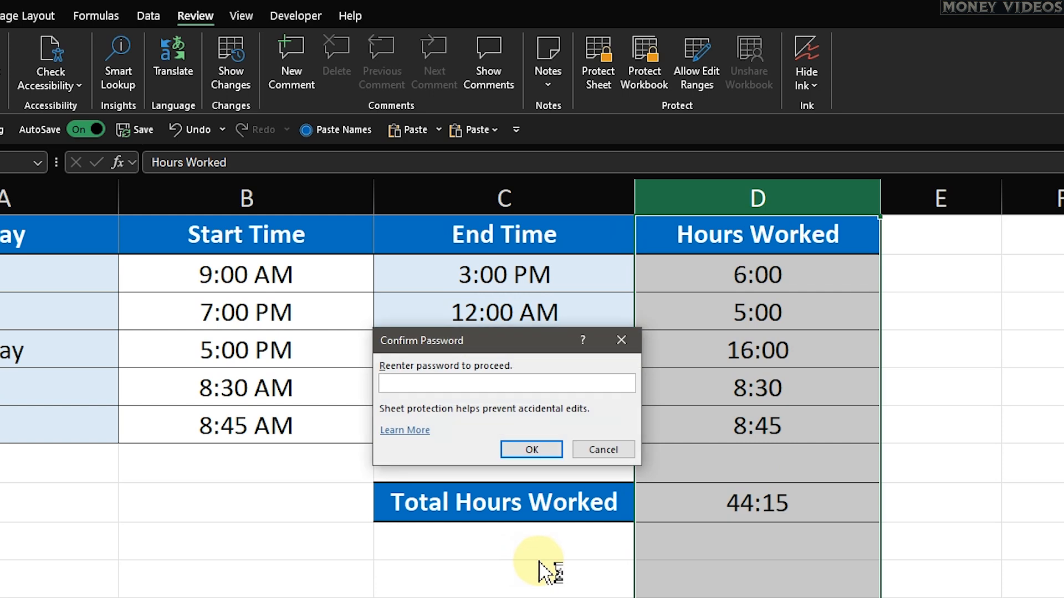
click(506, 381)
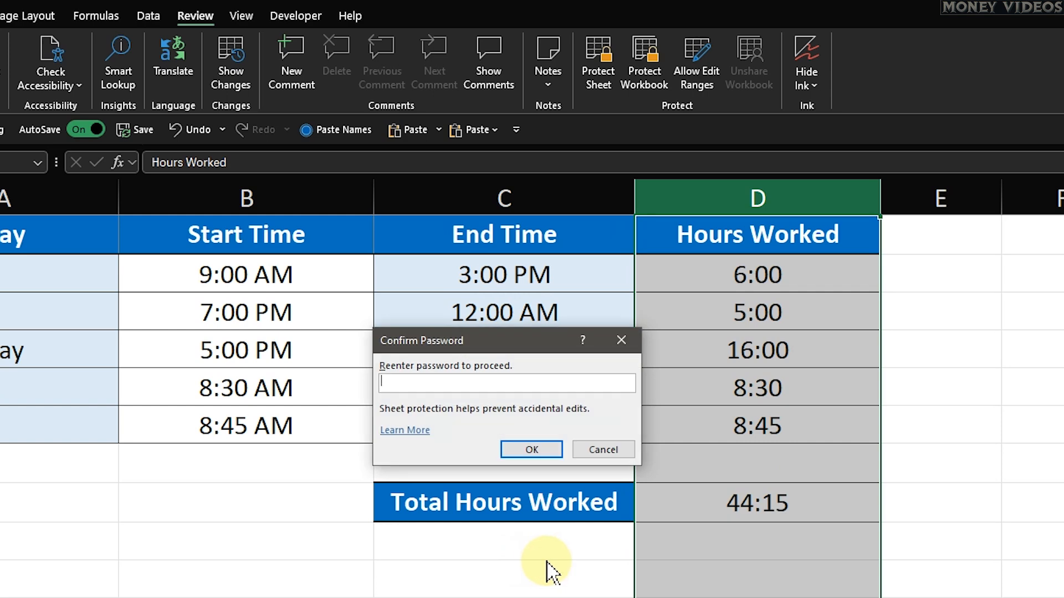
text(••••••)
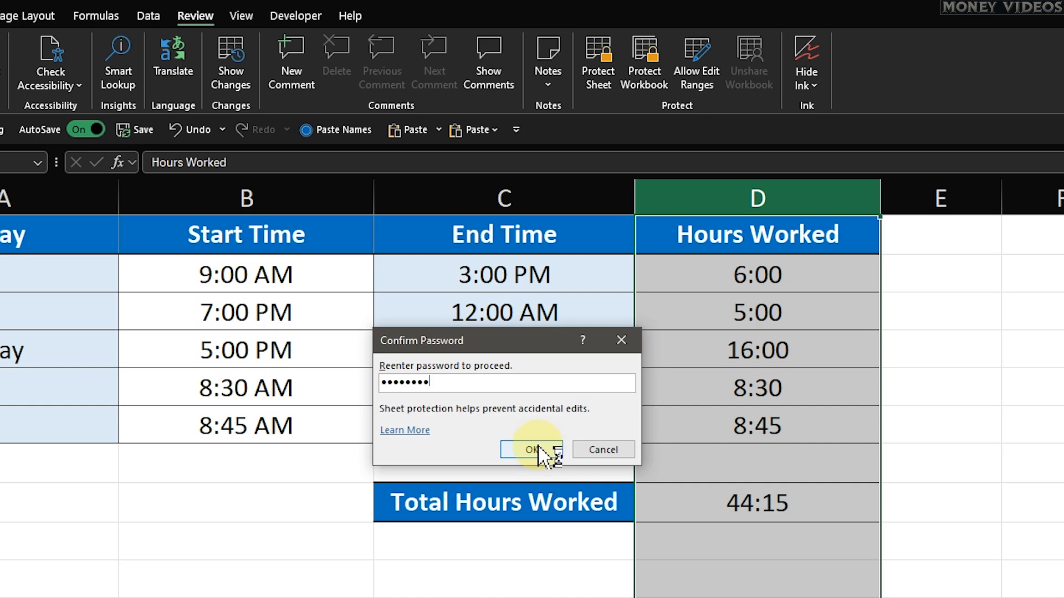
click(532, 450)
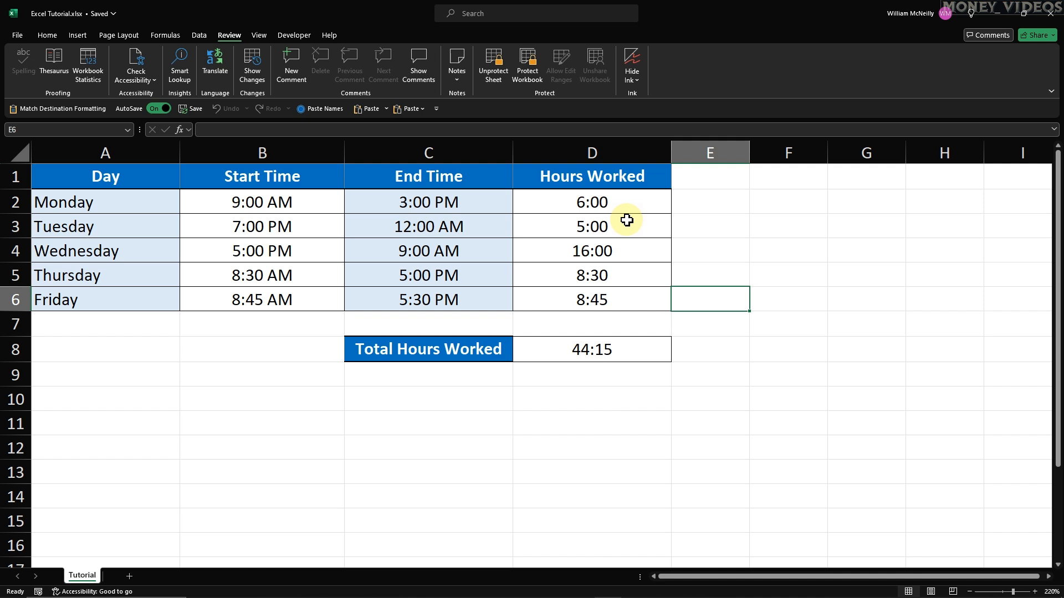
click(591, 226)
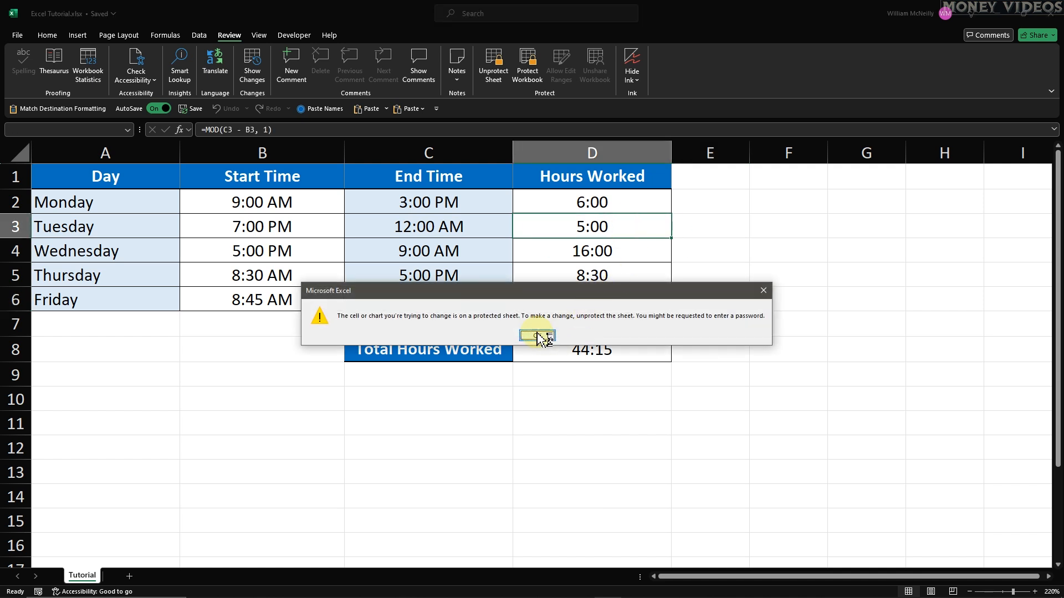
click(537, 336)
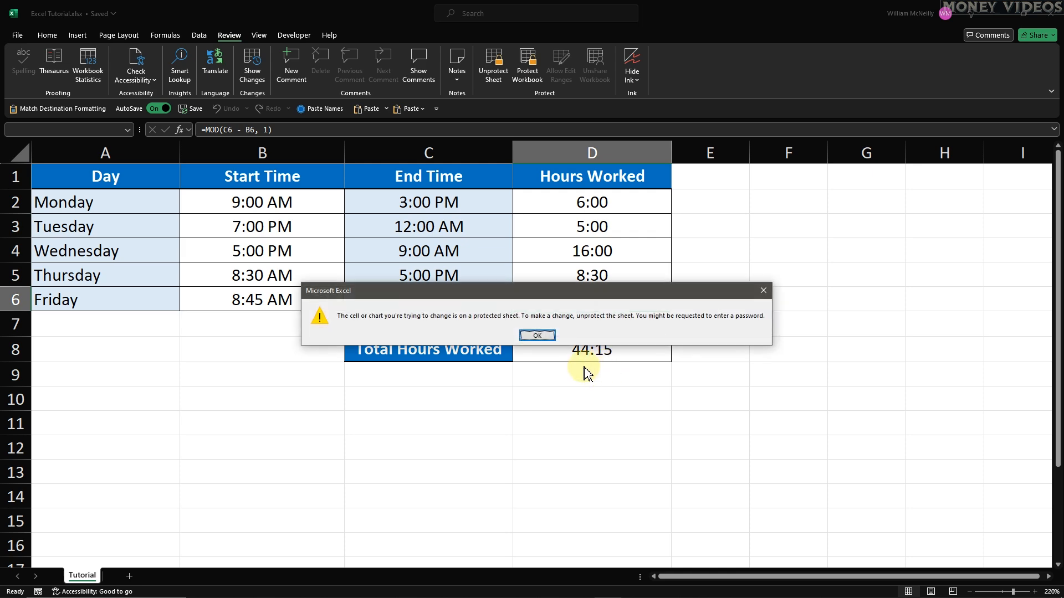
click(536, 335)
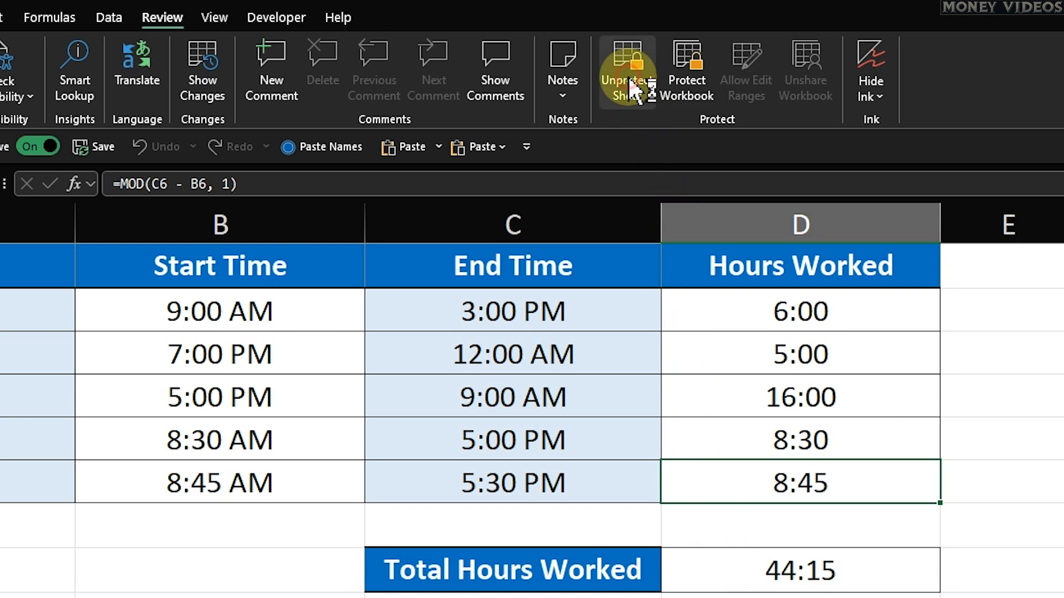
click(625, 70)
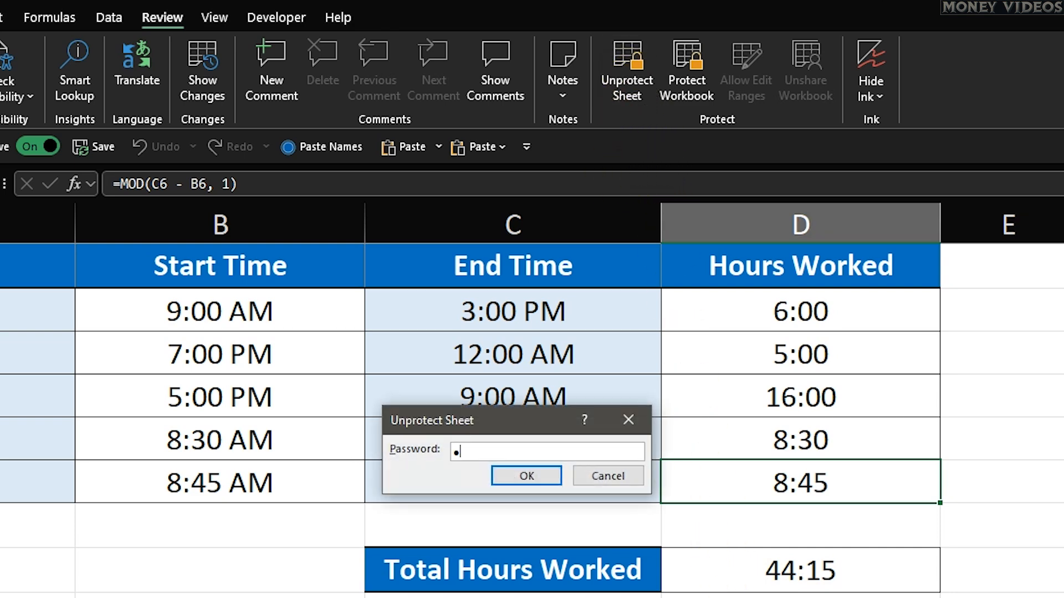
text(password)
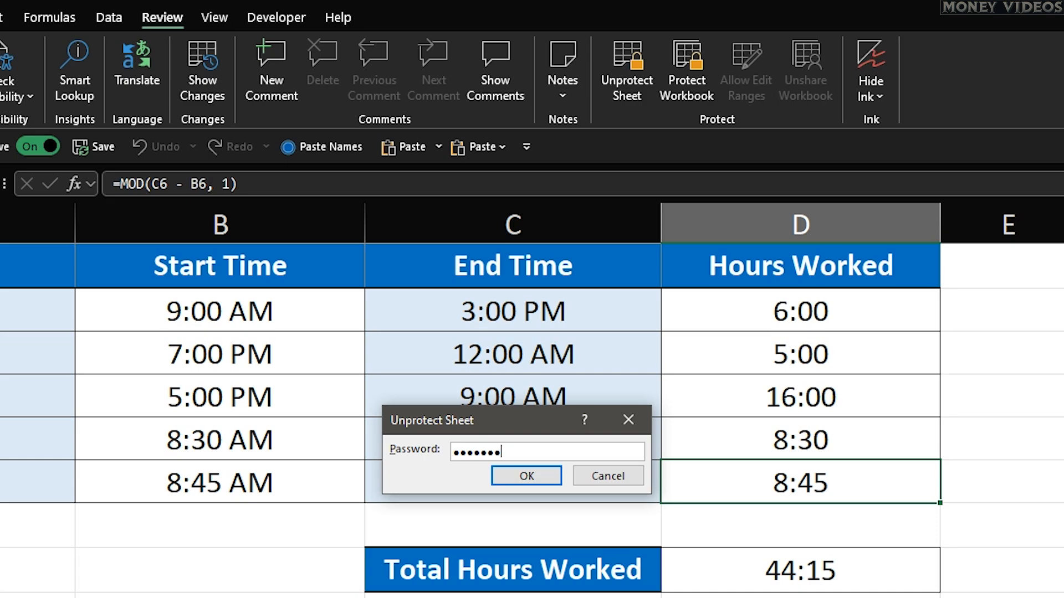
click(501, 422)
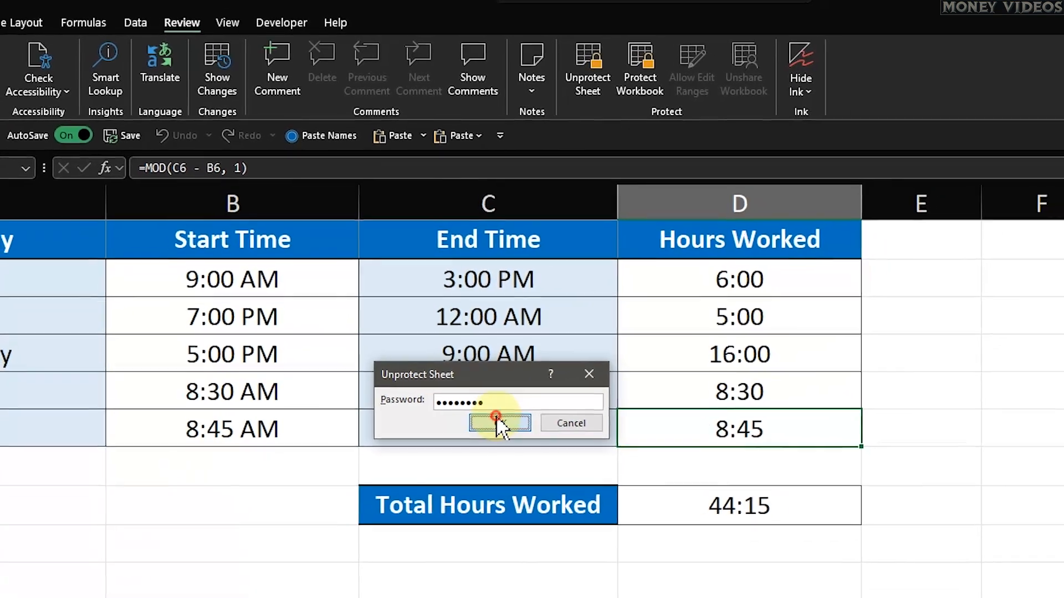
click(501, 422)
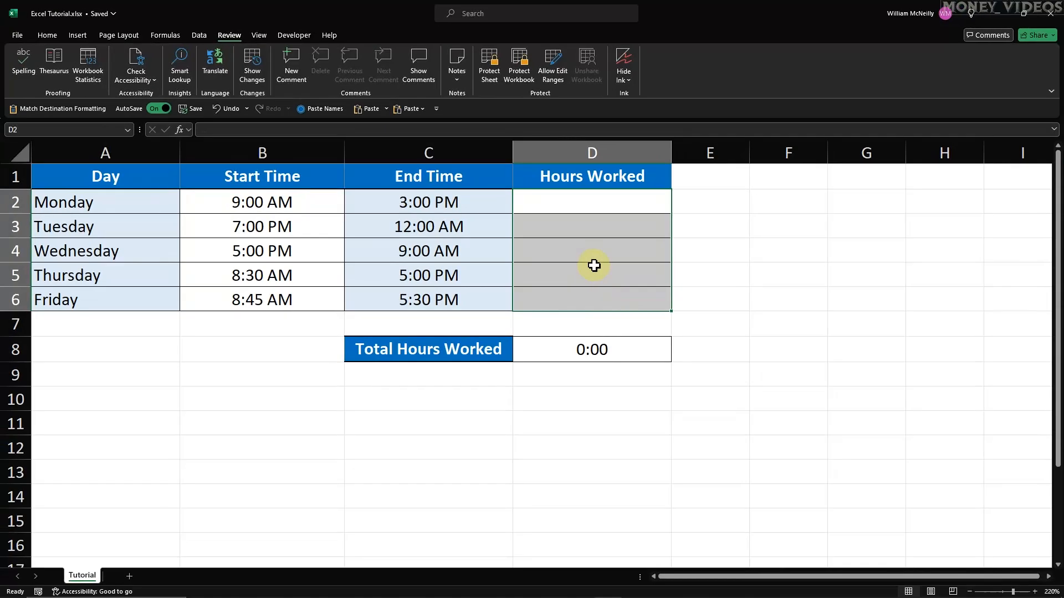
click(592, 251)
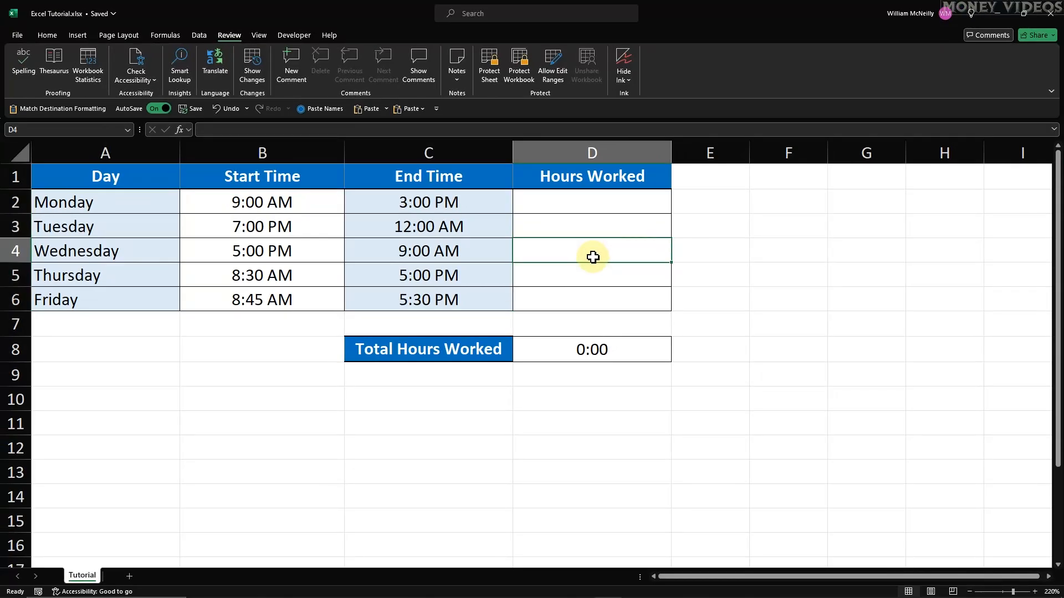